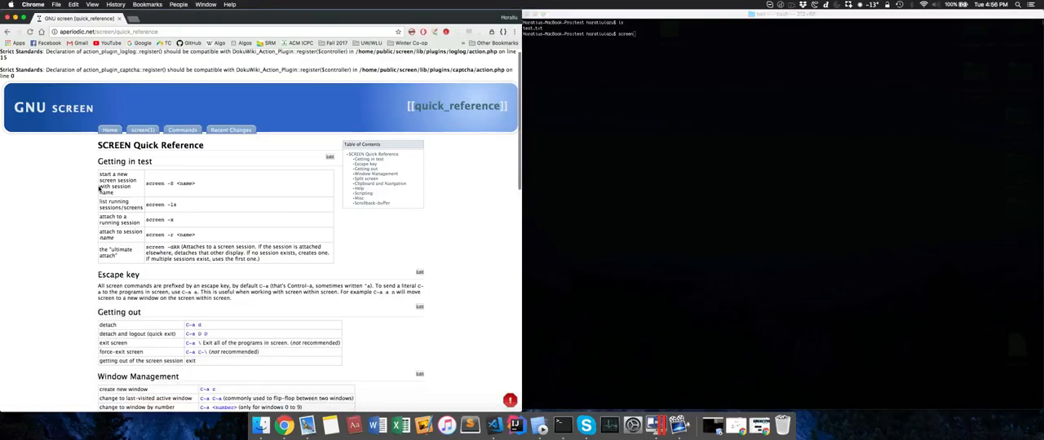
scroll(down, 3)
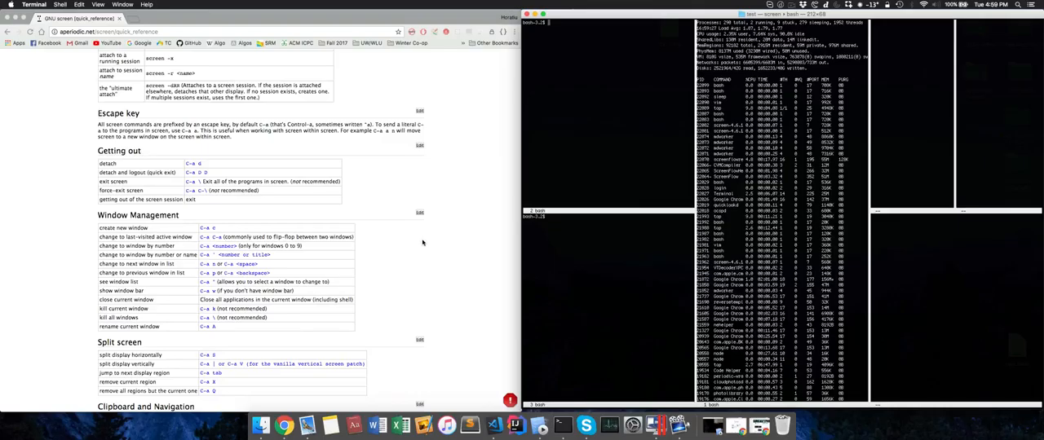
mouse_move(593, 158)
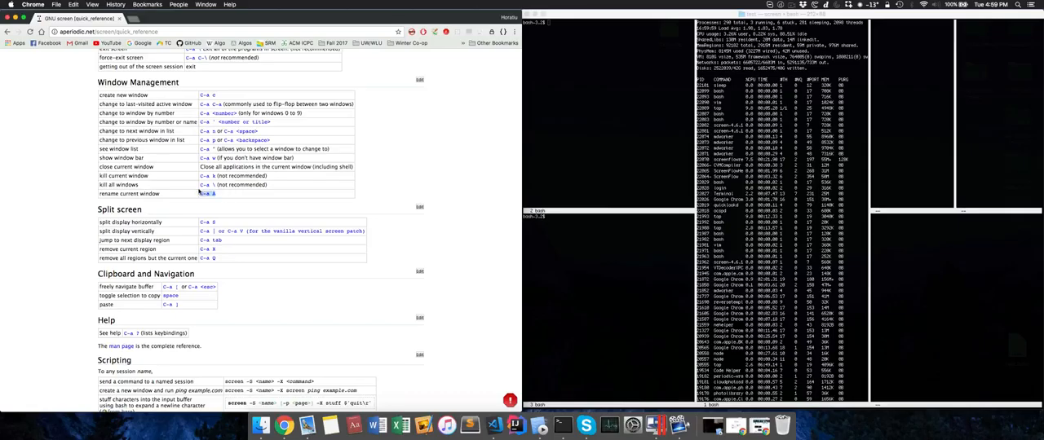
scroll(up, 3)
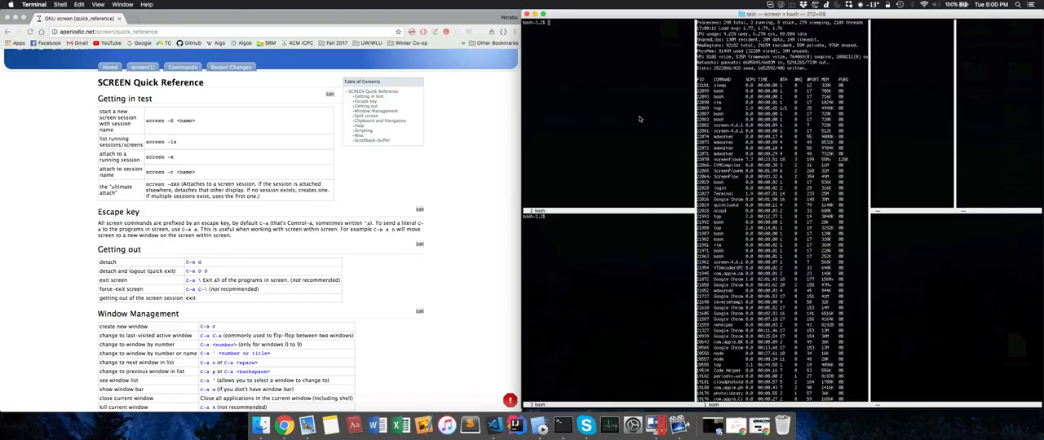
mouse_move(377, 169)
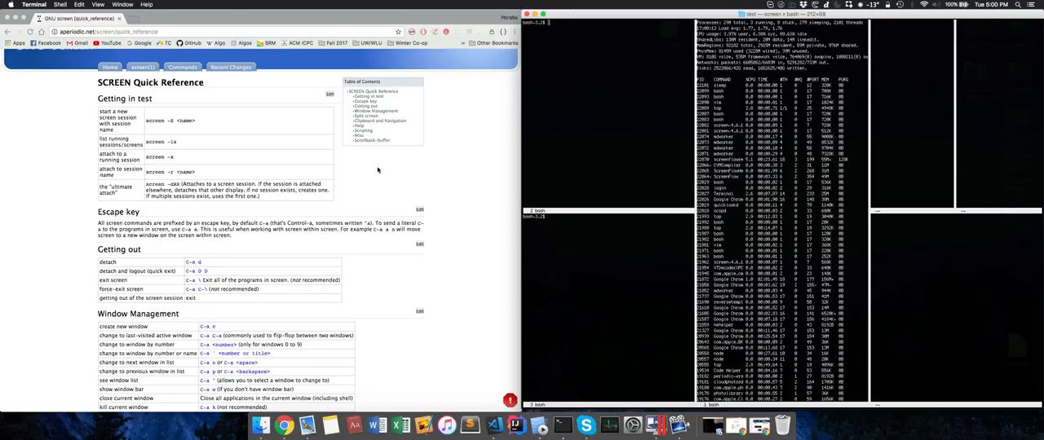
scroll(down, 3)
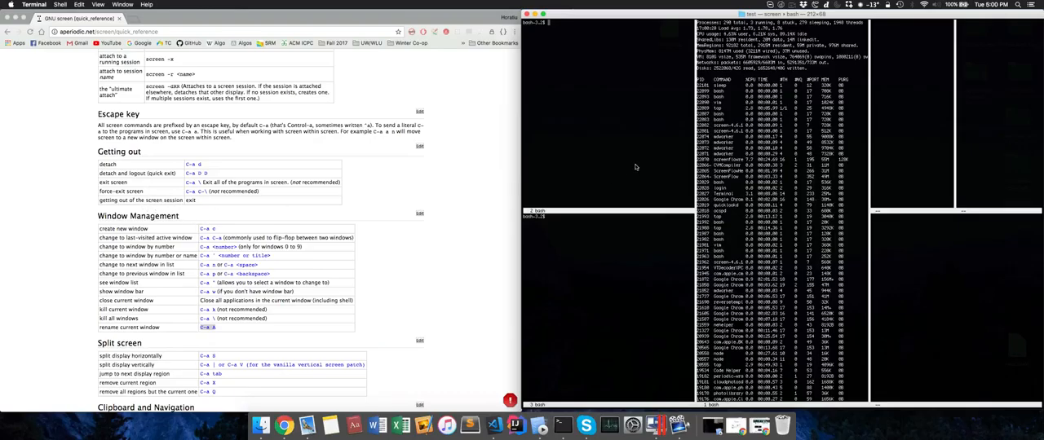
mouse_move(575, 252)
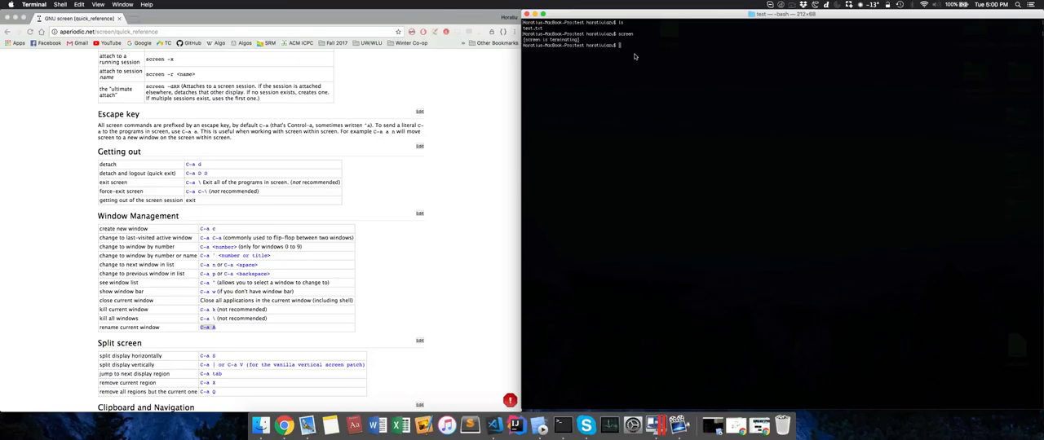
scroll(down, 3)
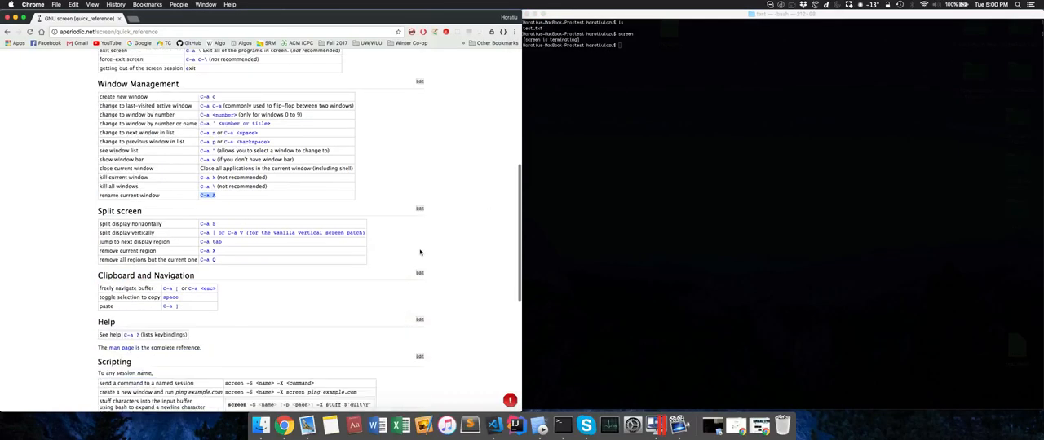
scroll(down, 3)
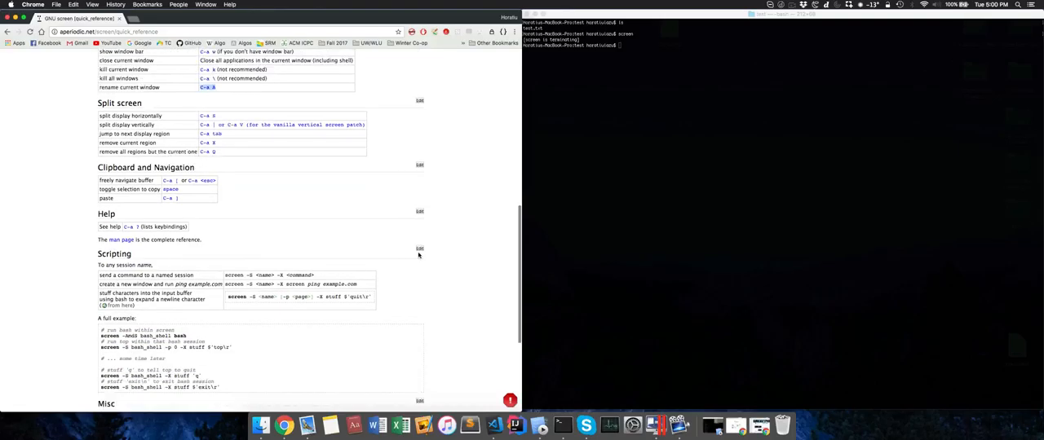